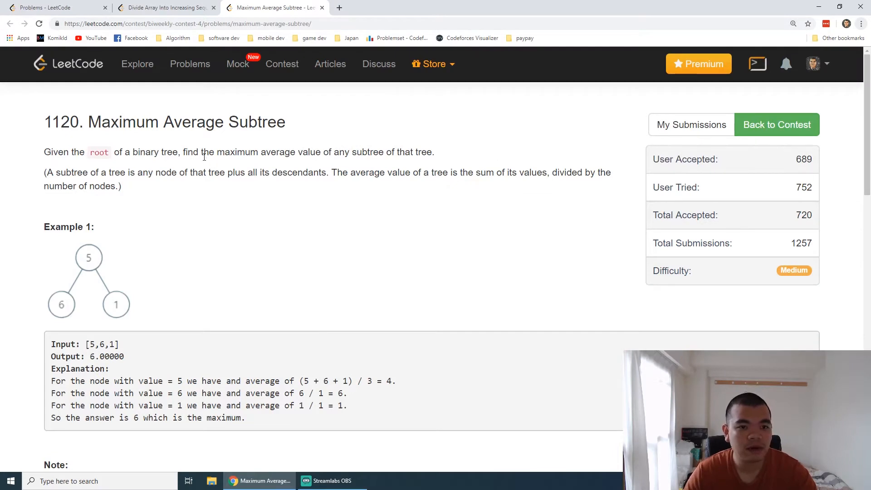
{"action": "mouse_move", "coordinate": [341, 155]}
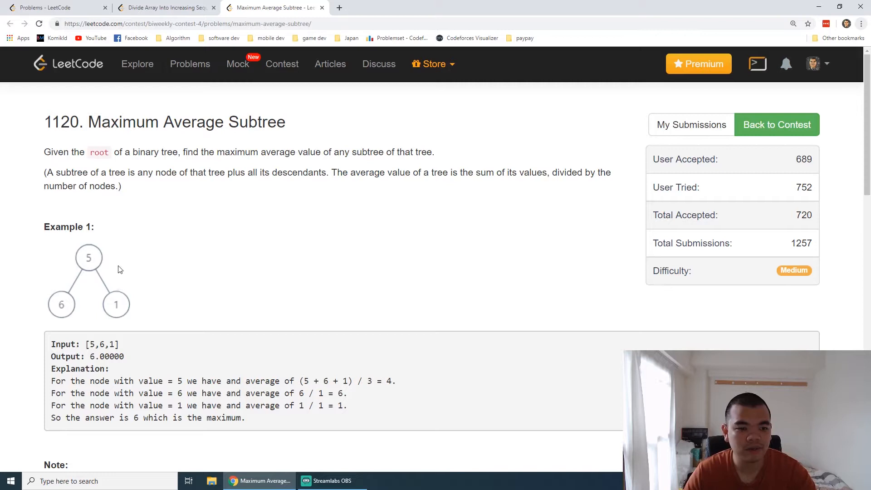
{"action": "mouse_move", "coordinate": [106, 268]}
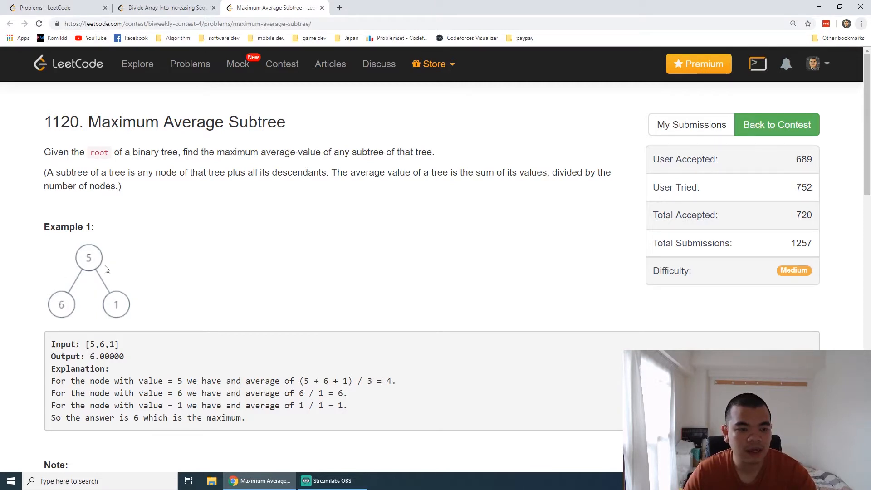
{"action": "mouse_move", "coordinate": [176, 272]}
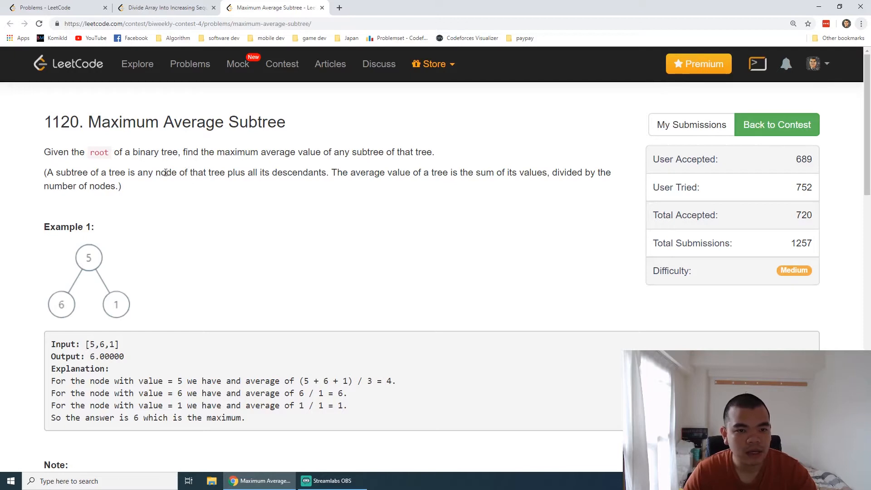
Highlight the subtree-descendants definition and the expected output 6.00000 in Example 1
{"action": "left_click_drag", "start_coordinate": [178, 173], "coordinate": [283, 173]}
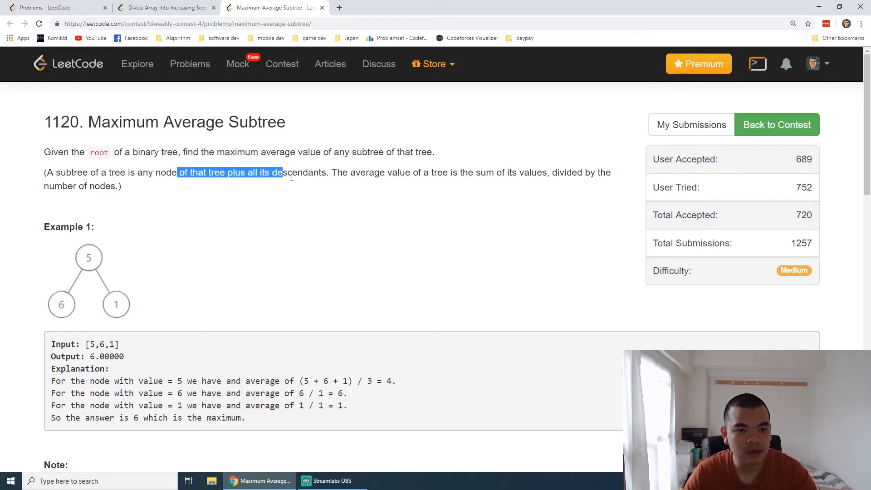
{"action": "left_click", "coordinate": [162, 259]}
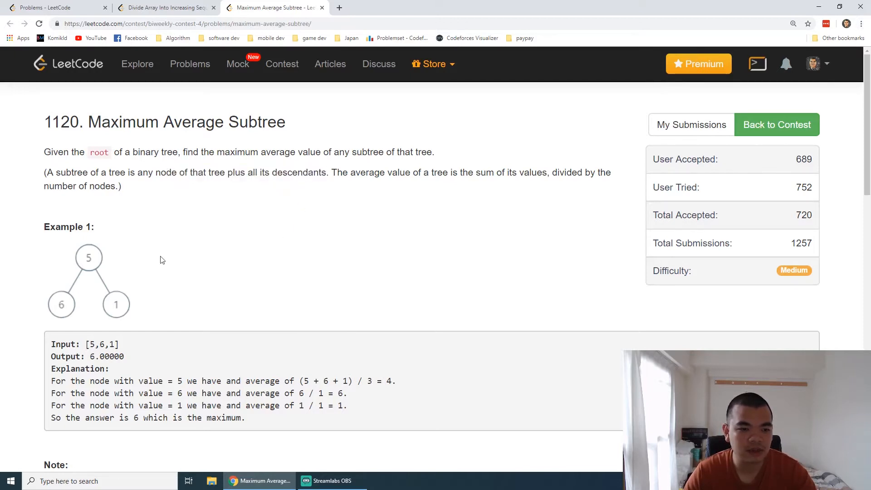
{"action": "mouse_move", "coordinate": [144, 302]}
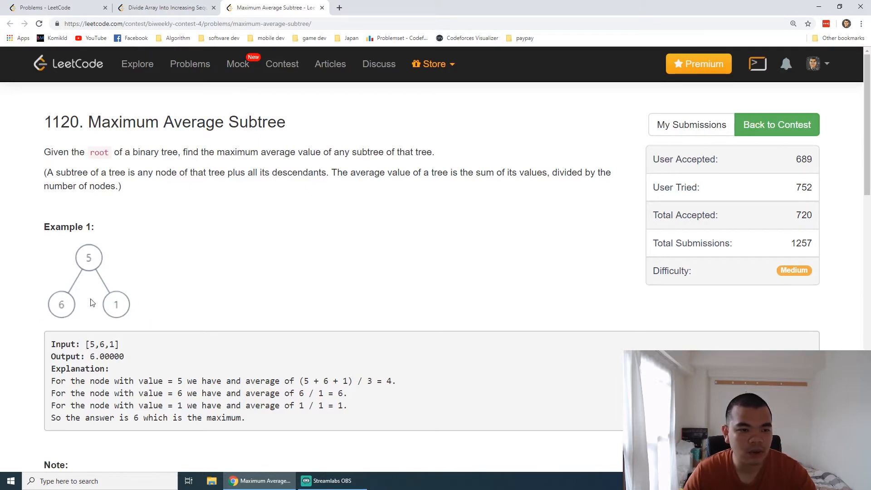
{"action": "mouse_move", "coordinate": [104, 266]}
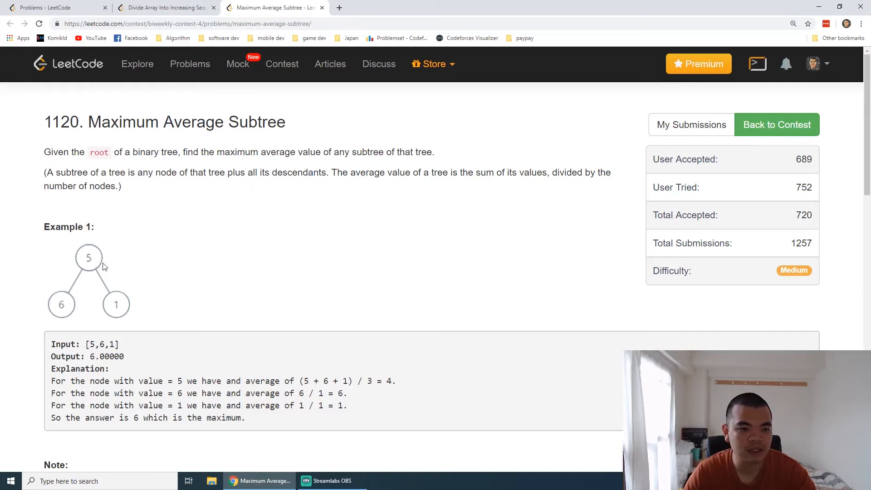
{"action": "mouse_move", "coordinate": [107, 275]}
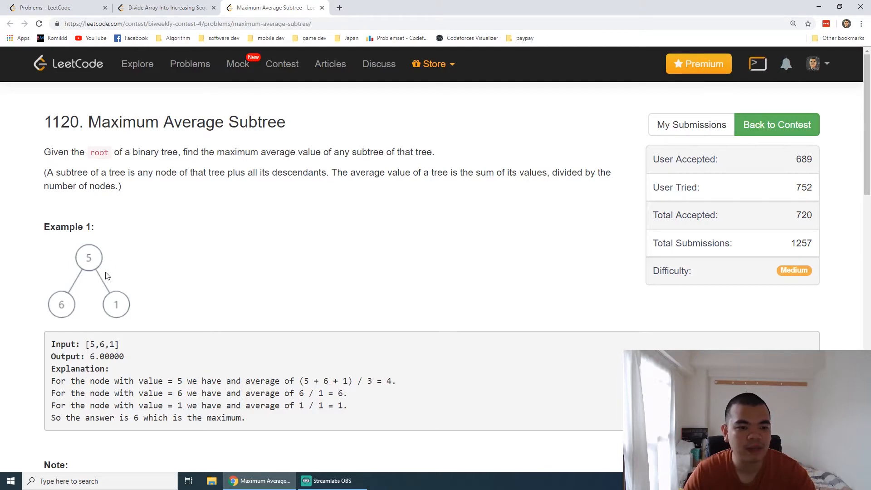
{"action": "mouse_move", "coordinate": [76, 281]}
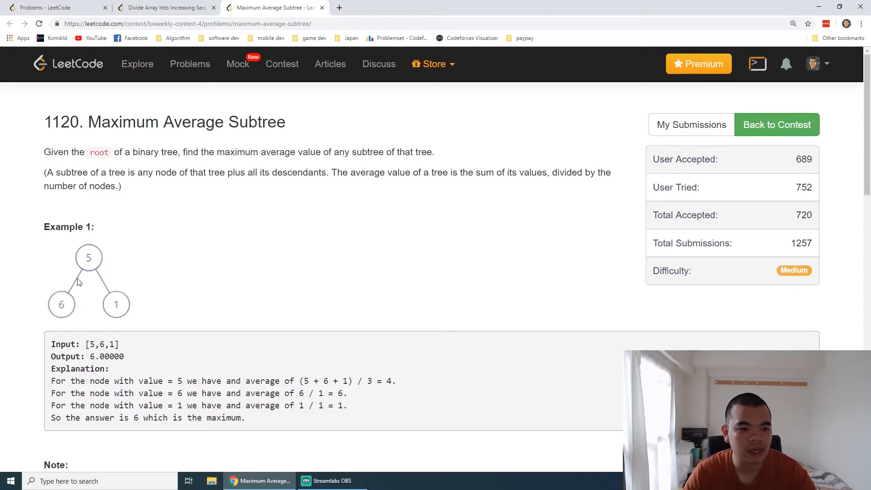
{"action": "mouse_move", "coordinate": [67, 303]}
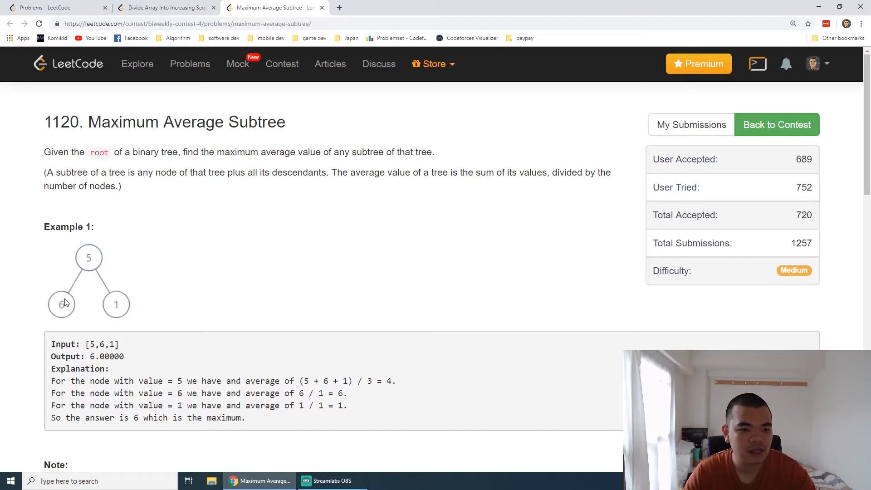
{"action": "mouse_move", "coordinate": [59, 312]}
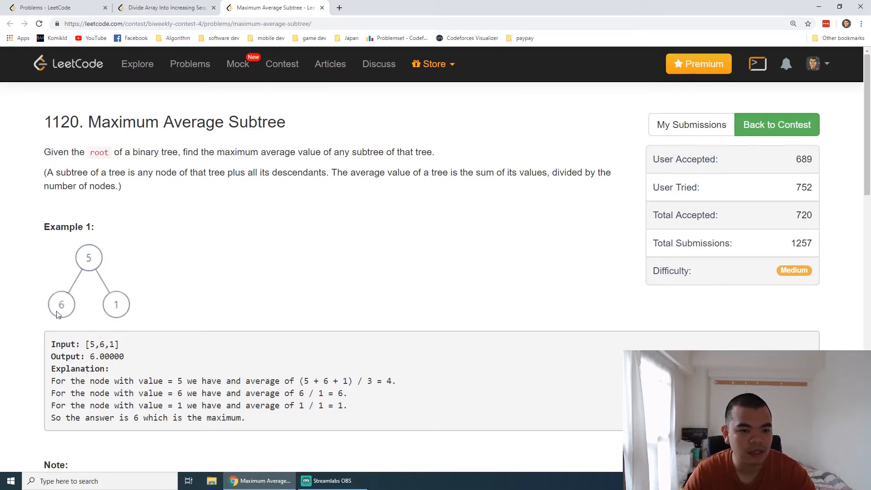
{"action": "mouse_move", "coordinate": [114, 297]}
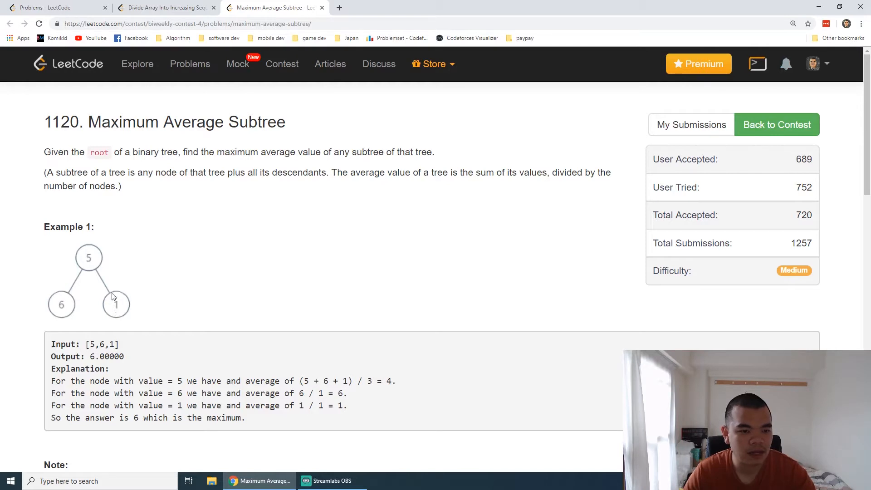
{"action": "mouse_move", "coordinate": [129, 306]}
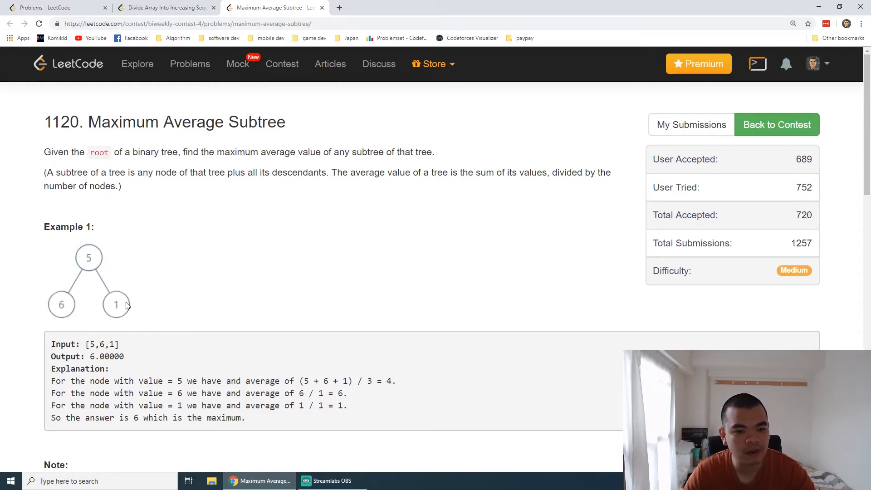
{"action": "mouse_move", "coordinate": [363, 399]}
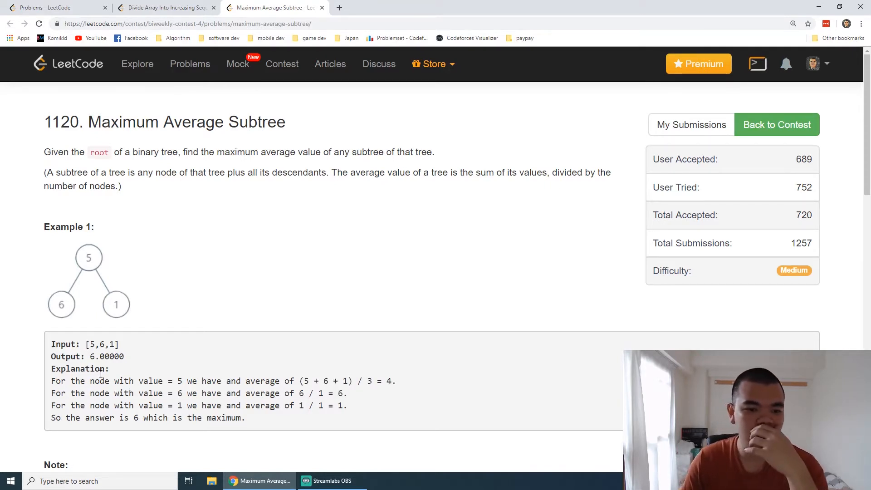
{"action": "mouse_move", "coordinate": [74, 324]}
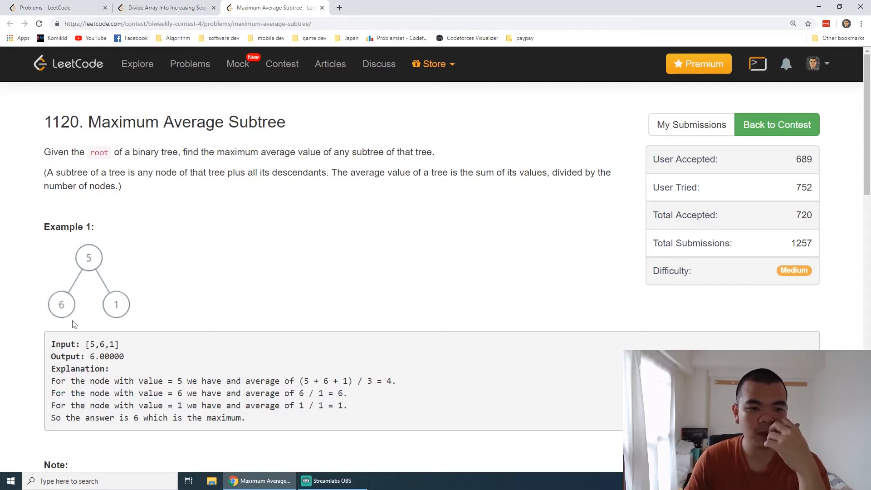
{"action": "double_click", "coordinate": [101, 356]}
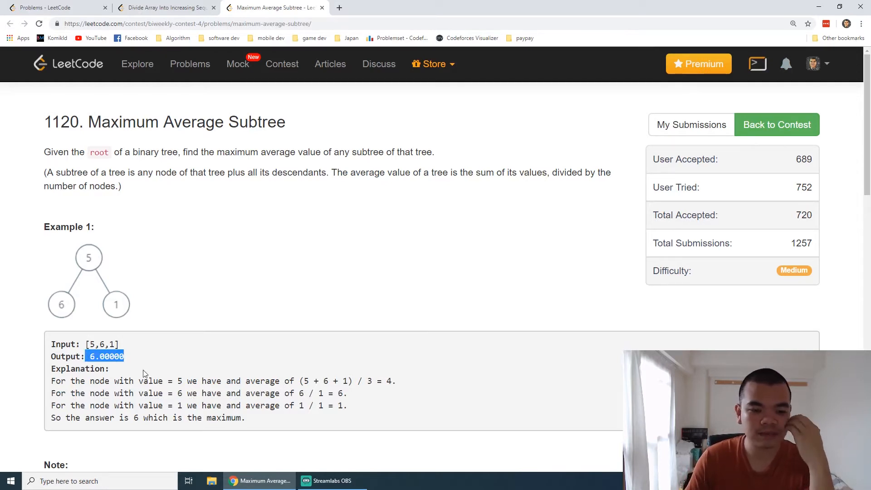
{"action": "mouse_move", "coordinate": [190, 359]}
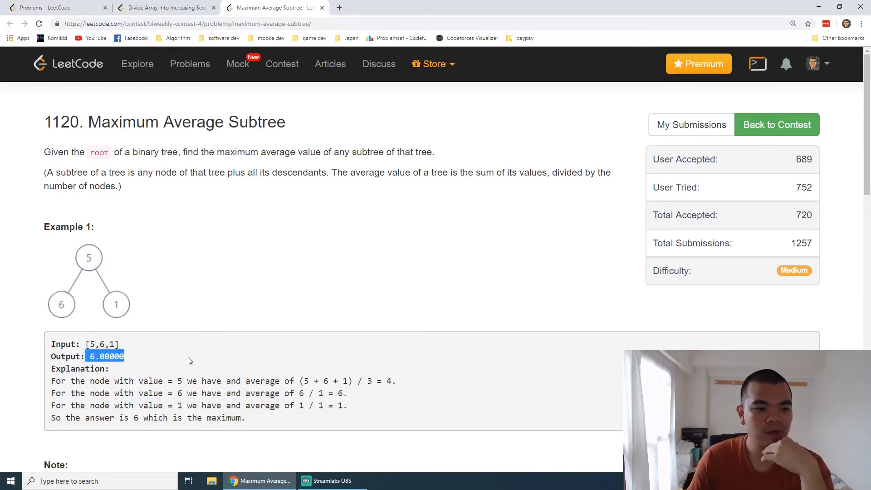
Scroll to the code and highlight the getTotalValue helper with its cache
{"action": "scroll", "scroll_direction": "down", "scroll_amount": 3}
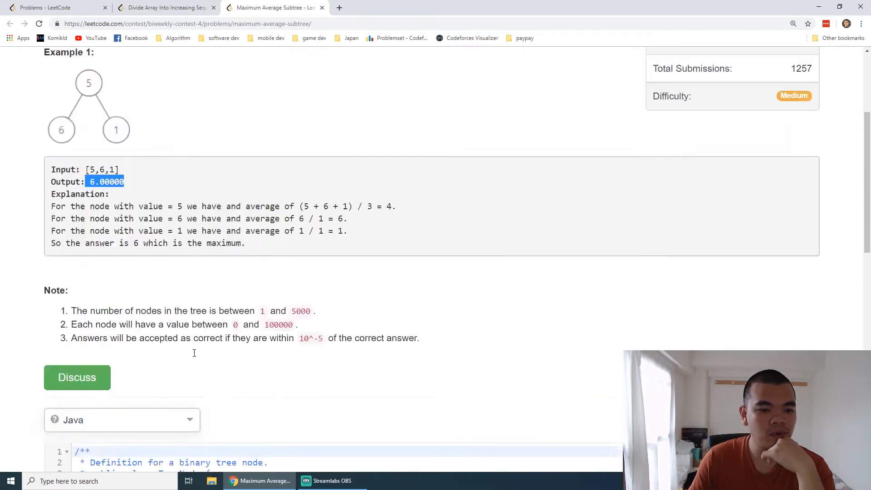
{"action": "scroll", "scroll_direction": "down", "scroll_amount": 3}
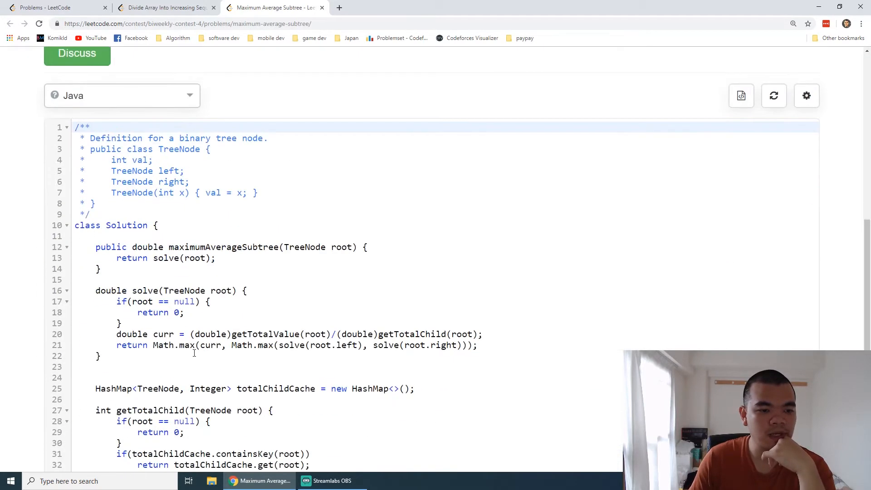
{"action": "scroll", "scroll_direction": "down", "scroll_amount": 3}
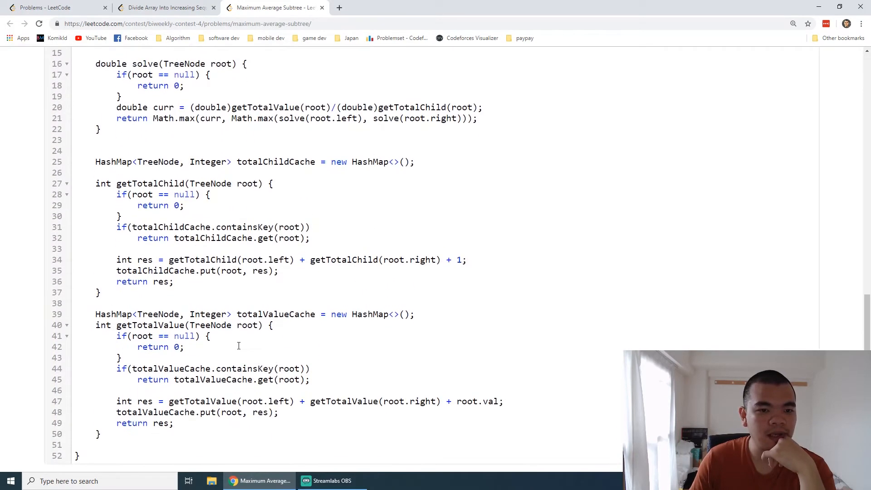
{"action": "left_click_drag", "start_coordinate": [96, 314], "coordinate": [100, 434]}
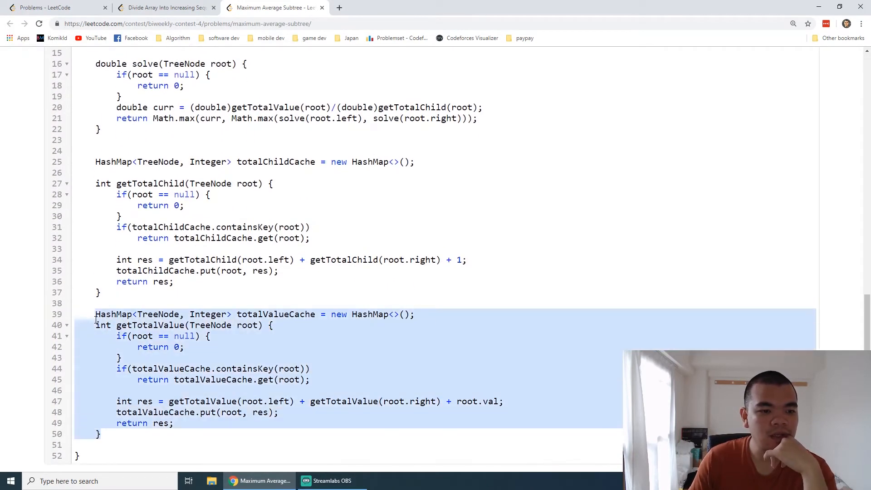
{"action": "left_click", "coordinate": [158, 336]}
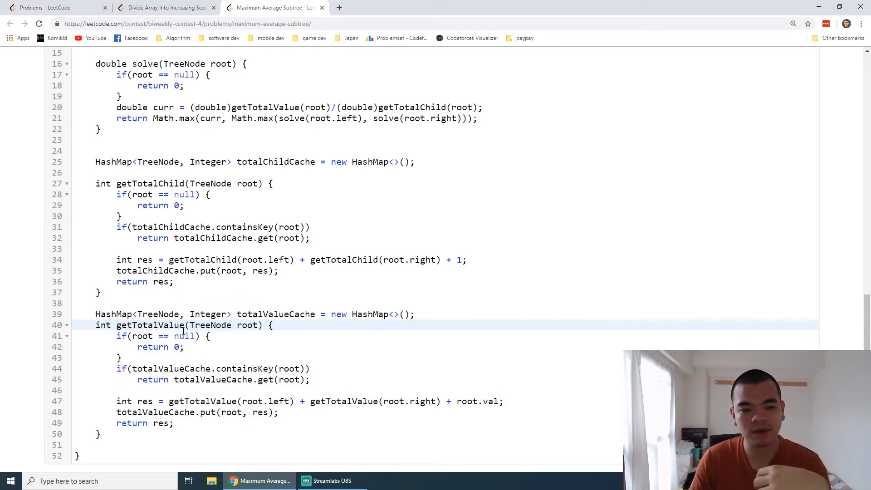
Highlight the getTotalChild helper and its cache in the Java solution
{"action": "left_click_drag", "start_coordinate": [93, 162], "coordinate": [101, 293]}
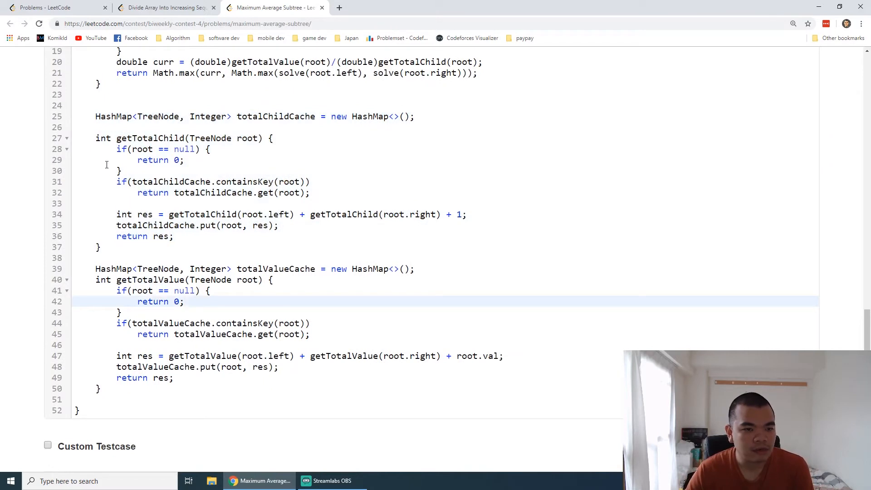
{"action": "mouse_move", "coordinate": [196, 231]}
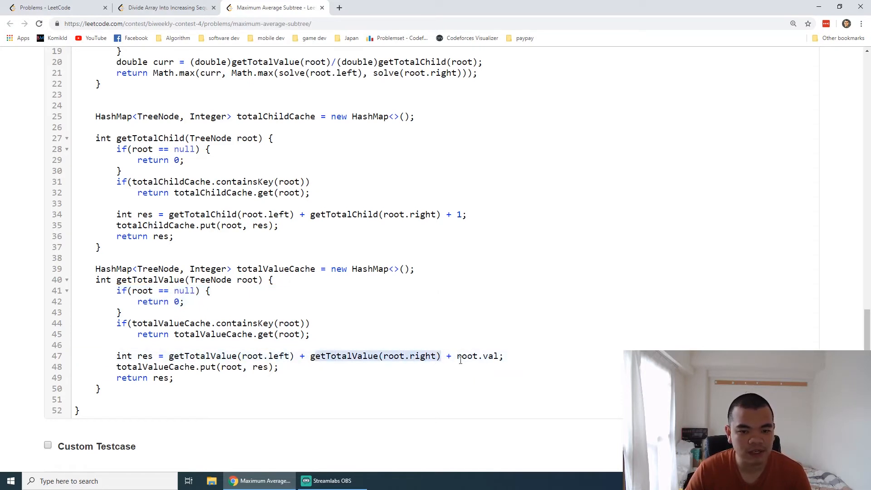
{"action": "double_click", "coordinate": [490, 355]}
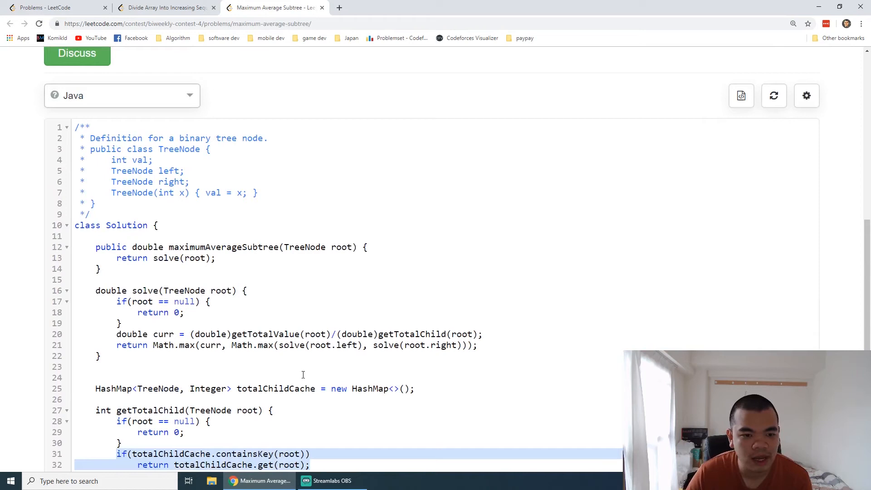
{"action": "mouse_move", "coordinate": [173, 334]}
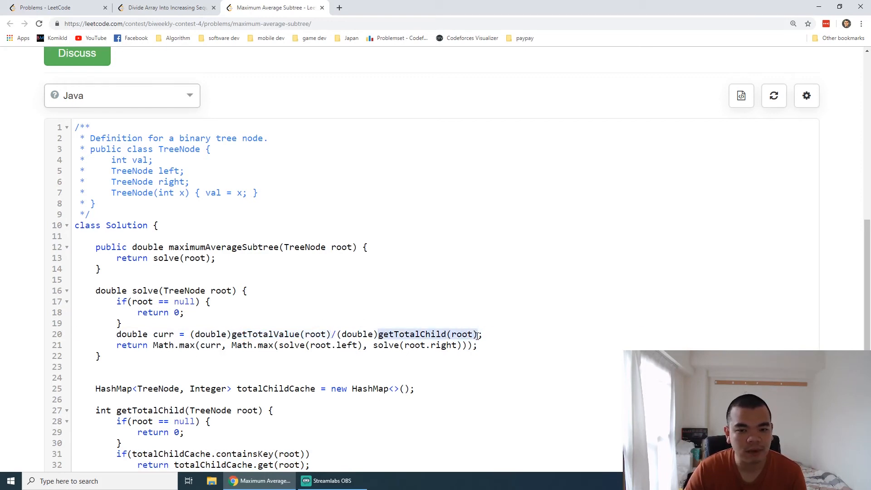
Highlight the curr average variable and a recursive solve call in the solve method
{"action": "left_click", "coordinate": [164, 334]}
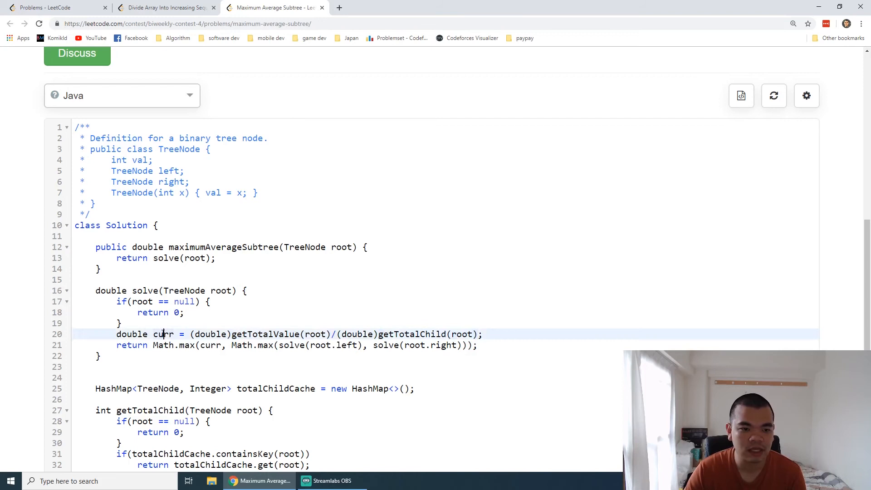
{"action": "double_click", "coordinate": [163, 334]}
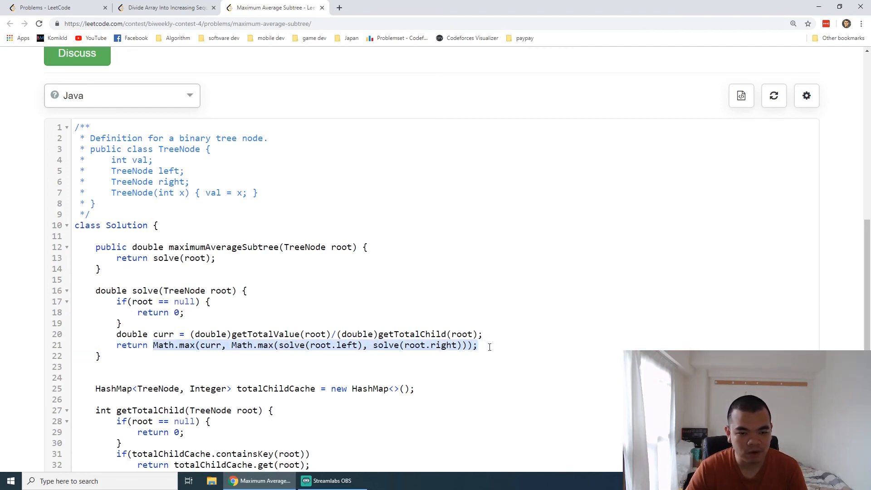
{"action": "left_click", "coordinate": [292, 346]}
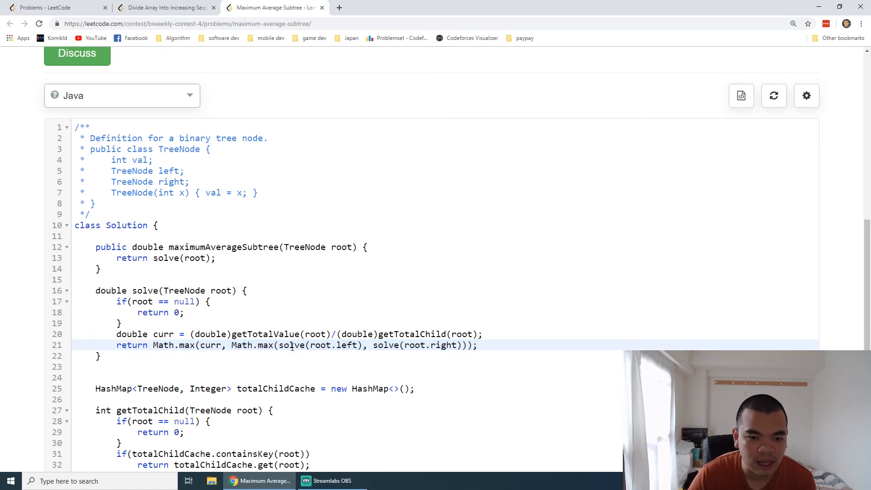
{"action": "double_click", "coordinate": [211, 345]}
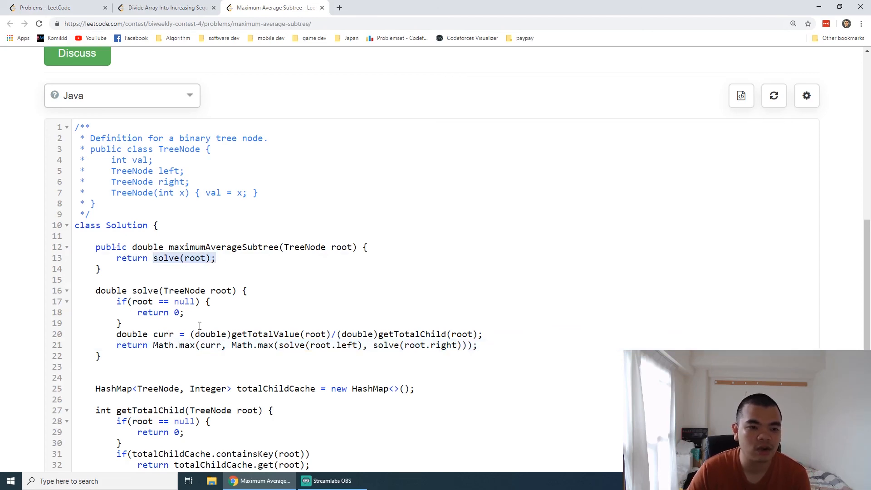
{"action": "scroll", "scroll_direction": "down", "scroll_amount": 3}
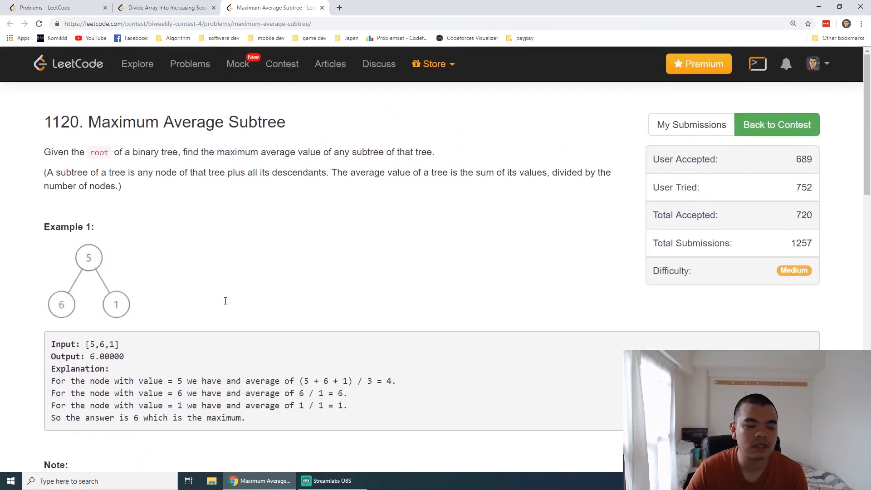
{"action": "mouse_move", "coordinate": [220, 310]}
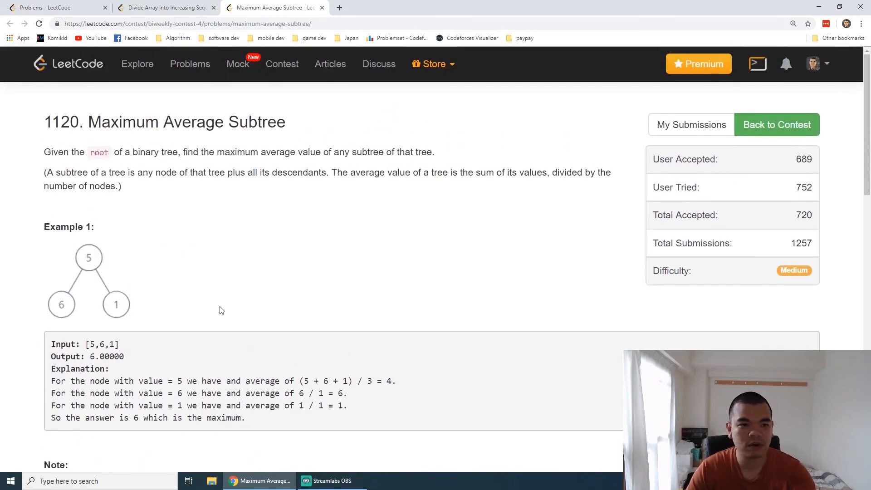